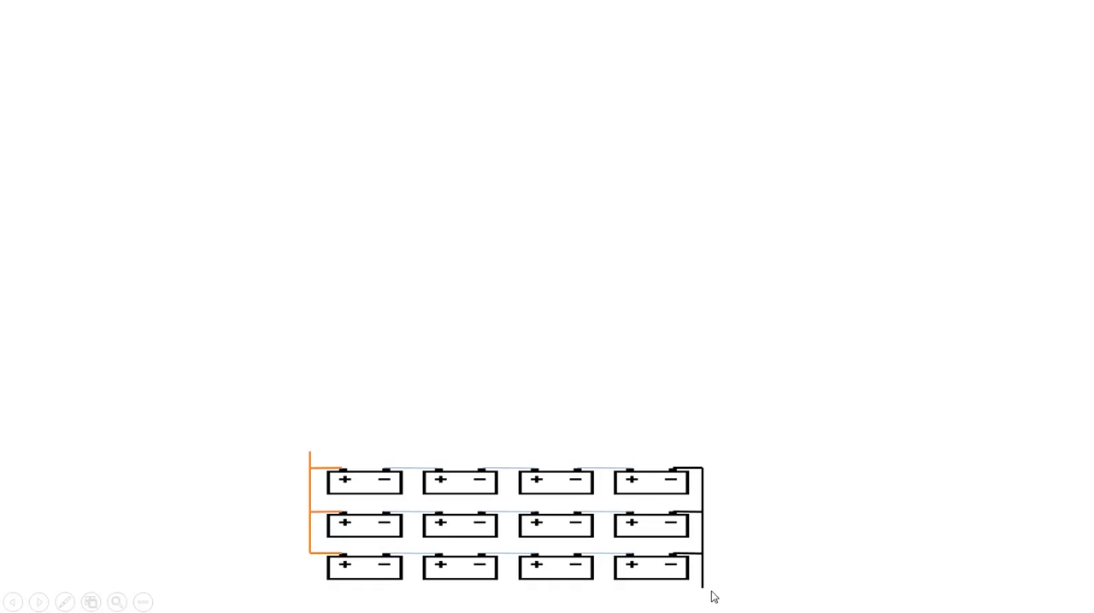
mouse_move(310, 471)
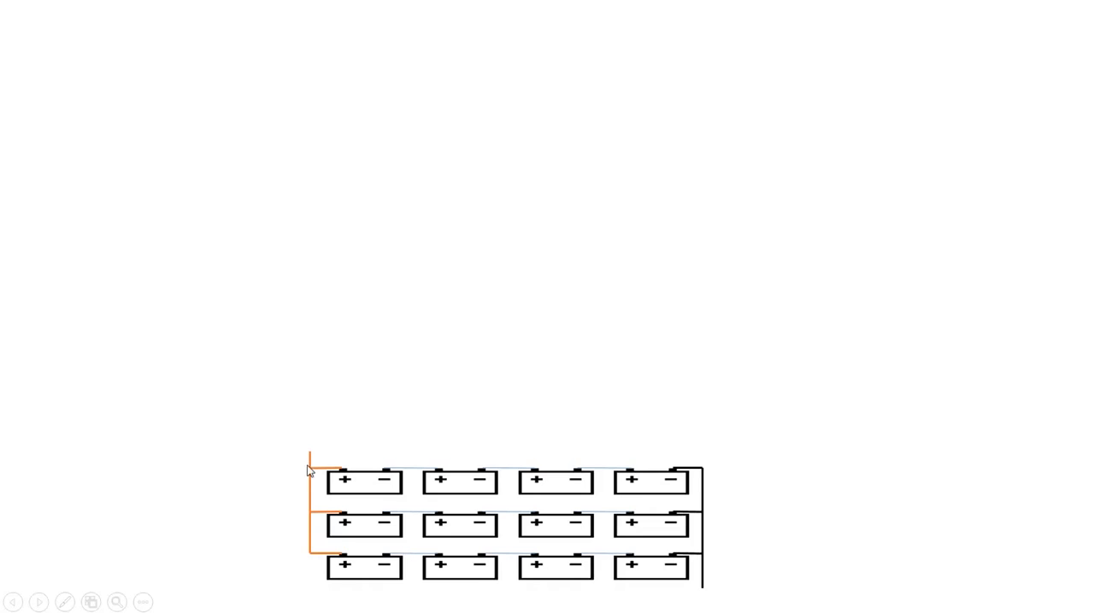
mouse_move(797, 400)
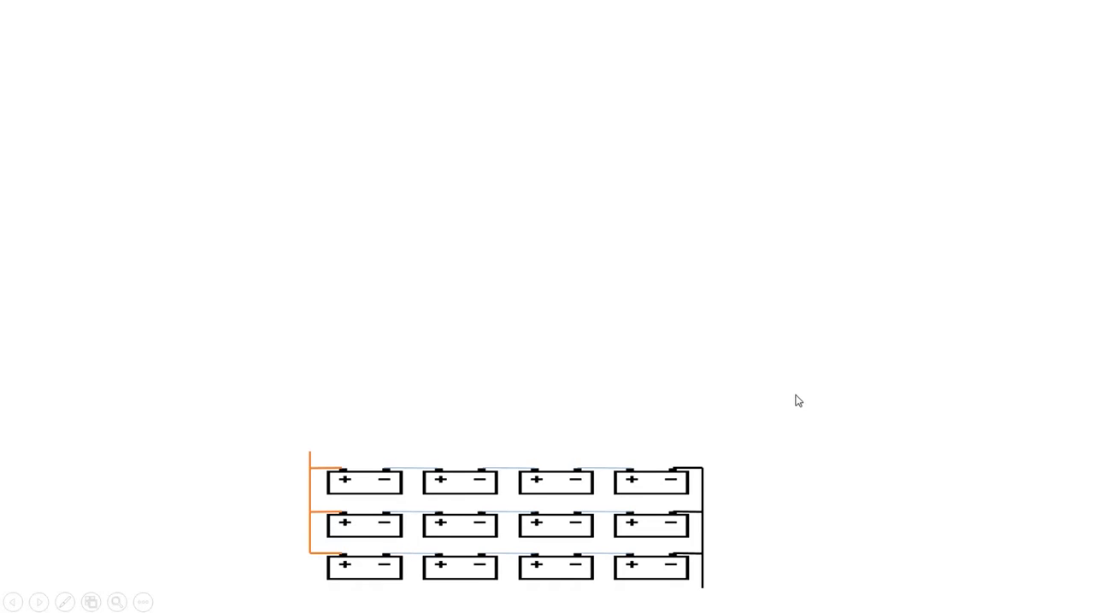